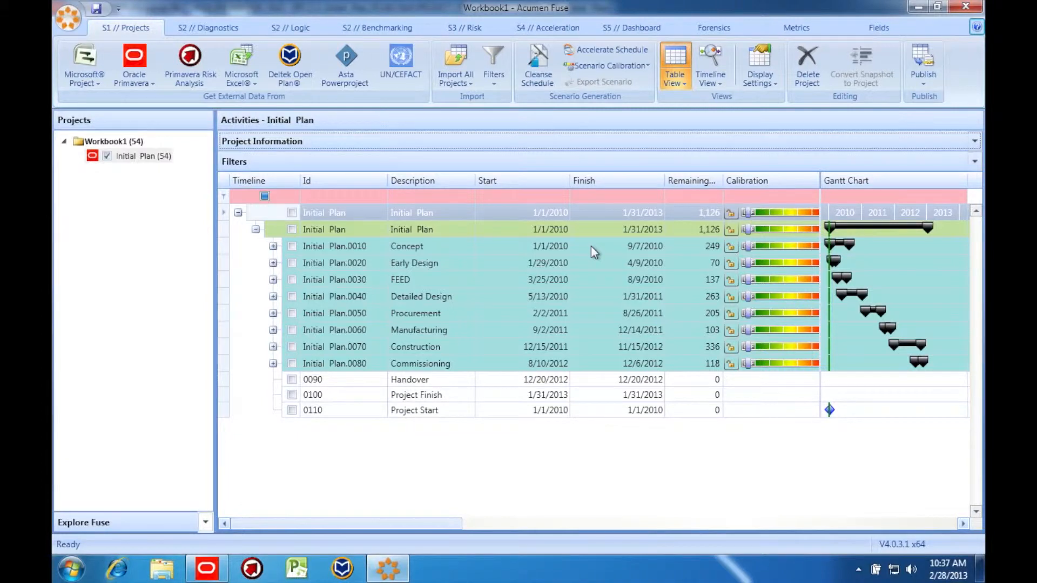
pyautogui.moveTo(615, 230)
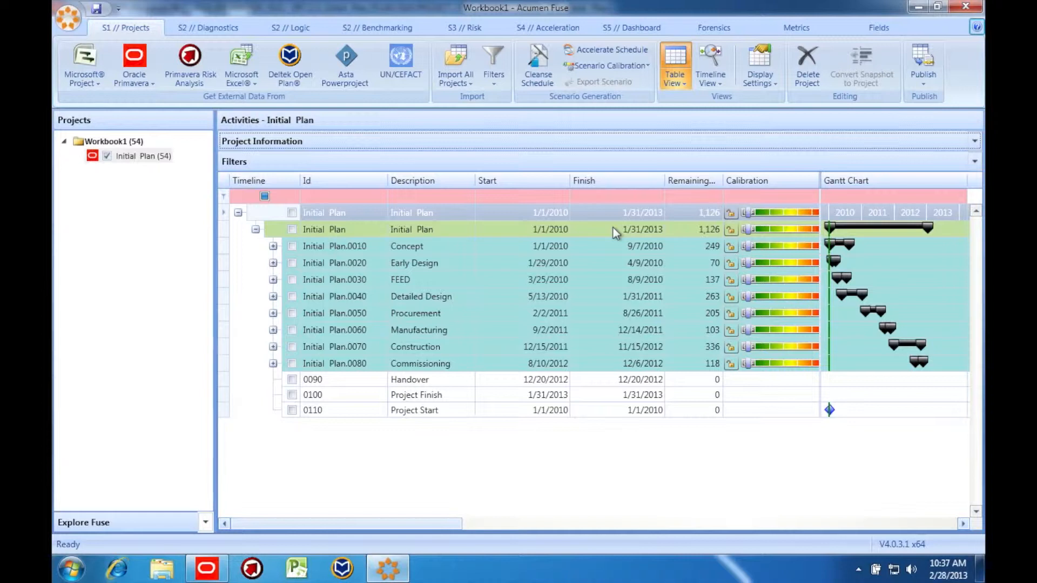
pyautogui.moveTo(608, 49)
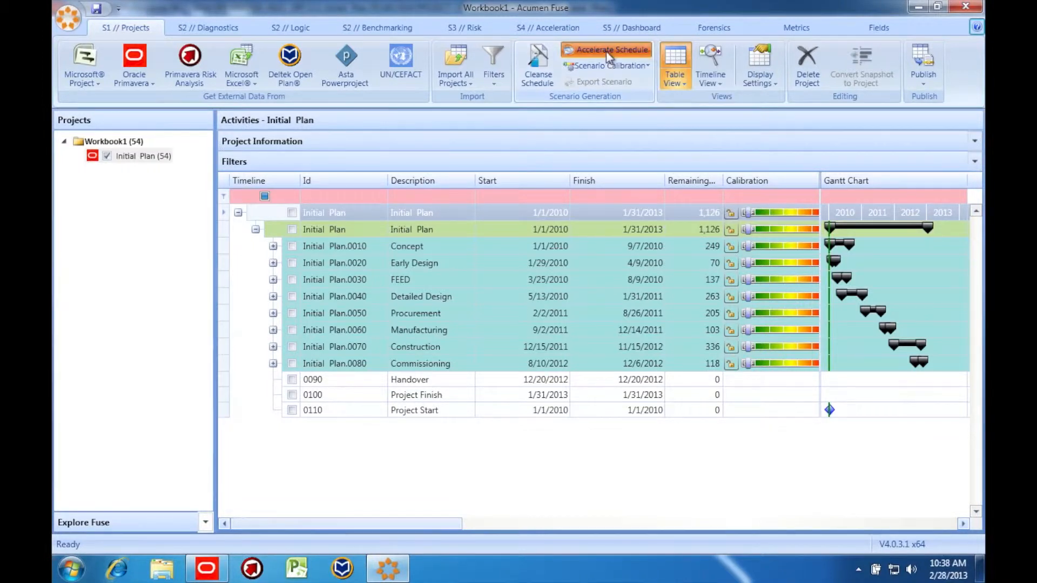
# Open Accelerate Schedule and enable Remove Hard Constraints and Remove Redundant Logic.
pyautogui.click(606, 50)
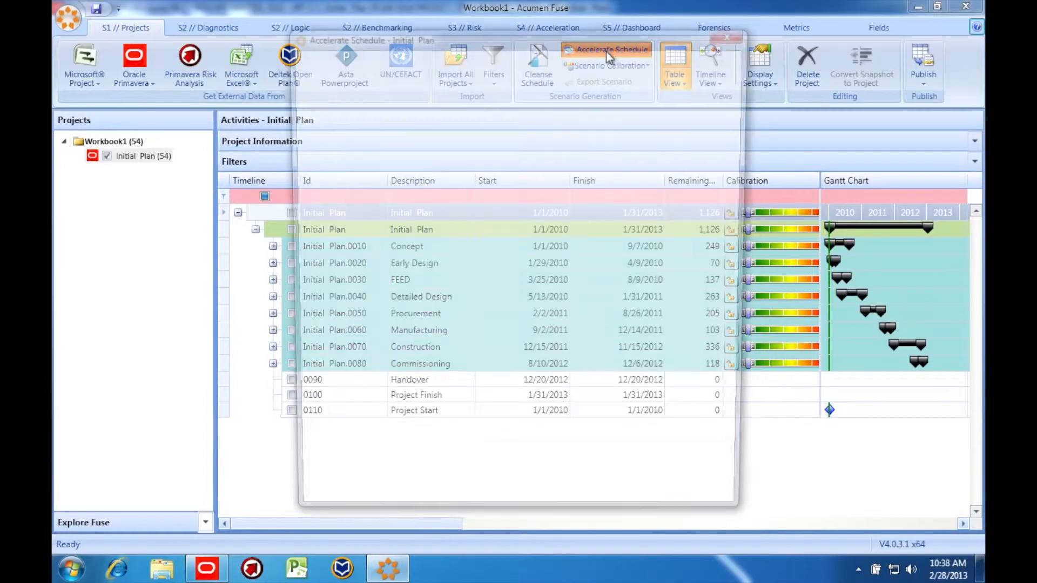
pyautogui.click(608, 50)
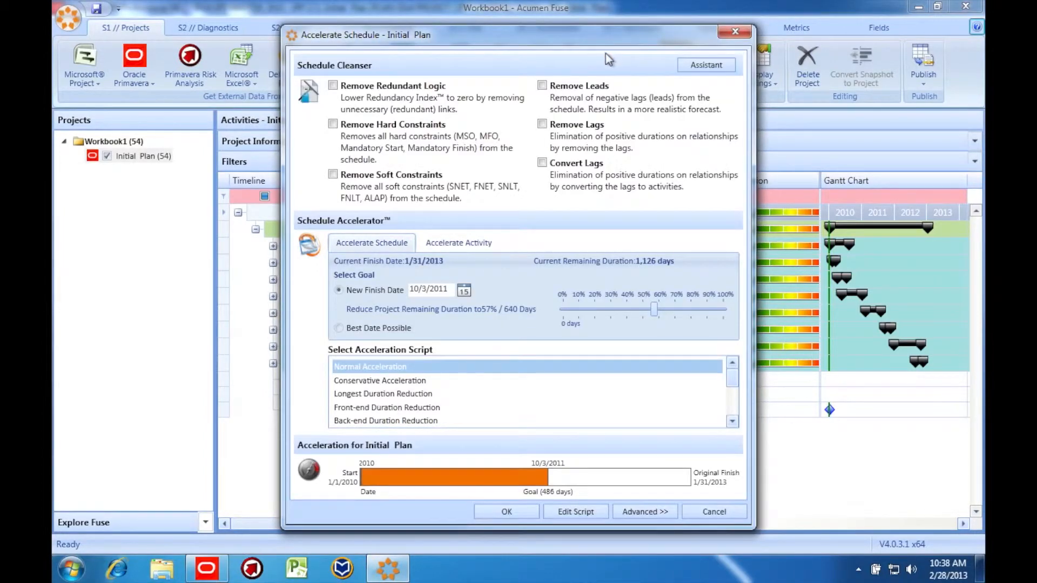
pyautogui.moveTo(480, 322)
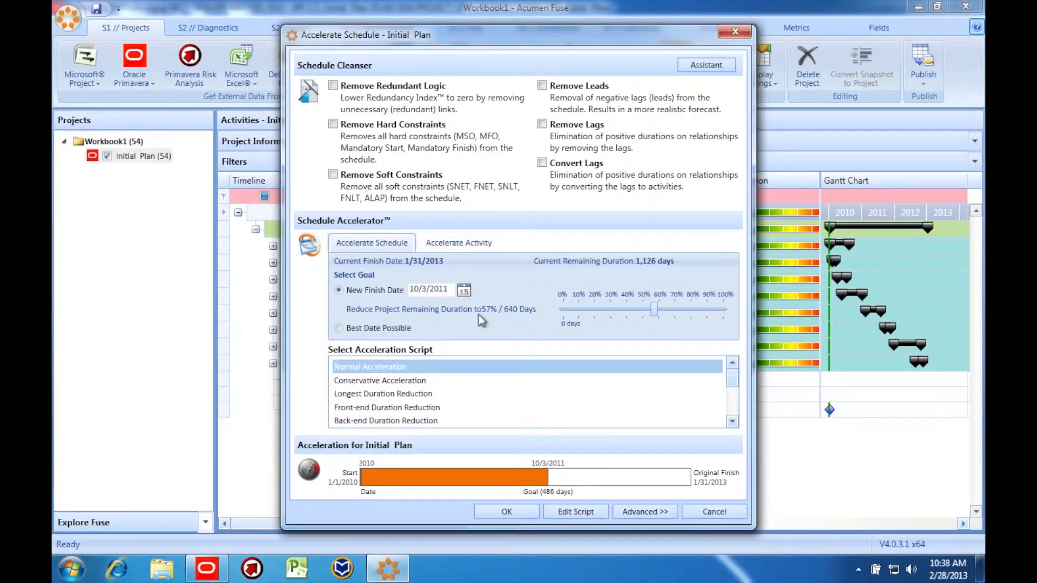
pyautogui.moveTo(456, 272)
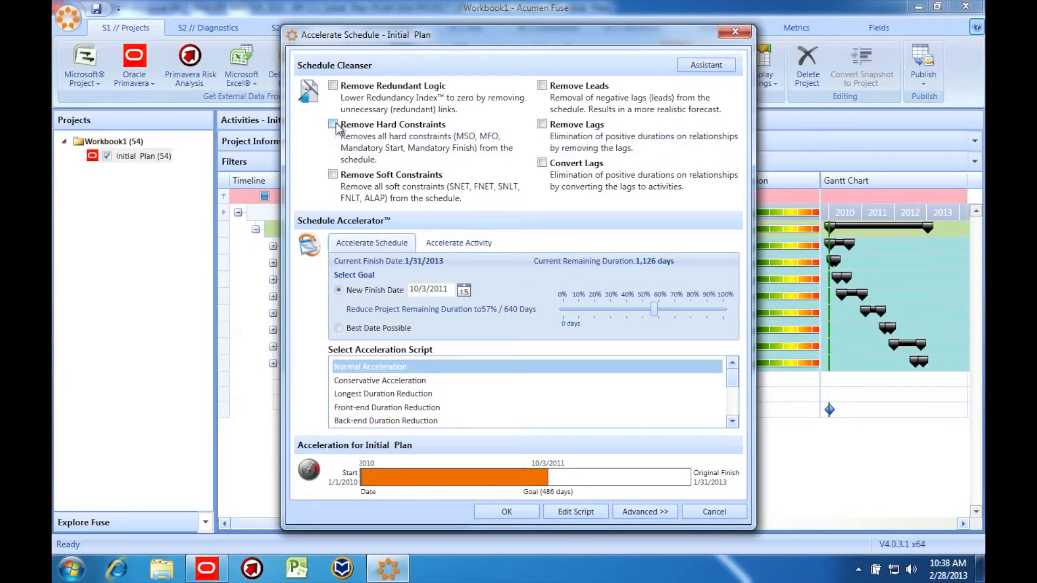
pyautogui.click(333, 123)
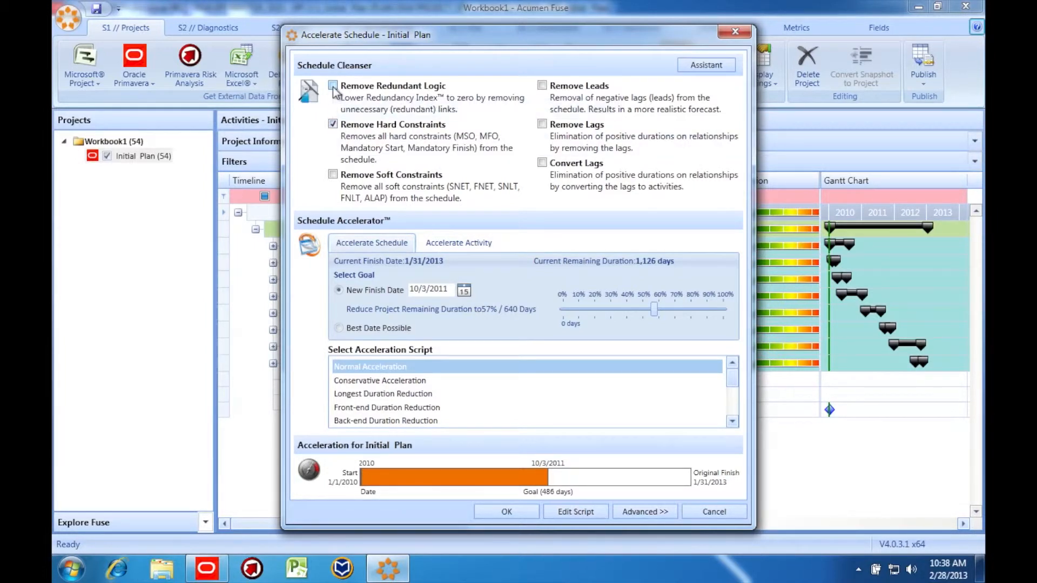
pyautogui.click(333, 86)
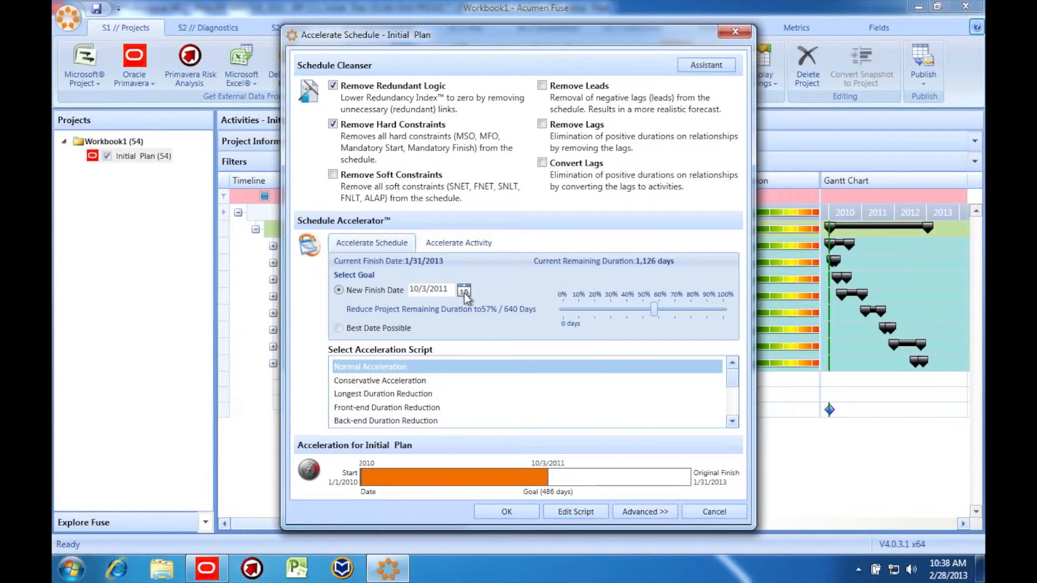
# Set the new target finish date to 9/10/2011 (617 days remaining).
pyautogui.click(463, 290)
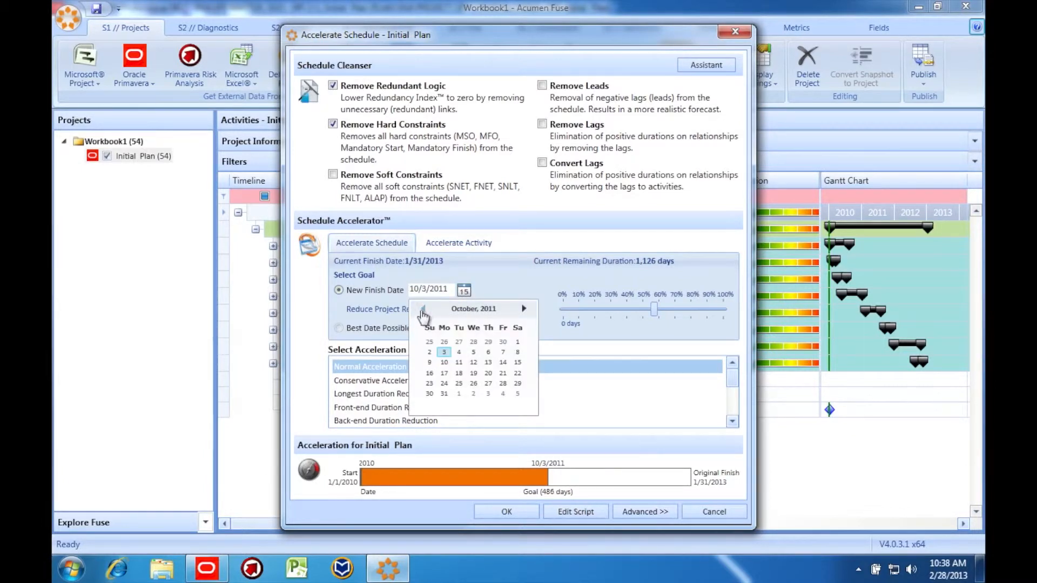
pyautogui.click(423, 309)
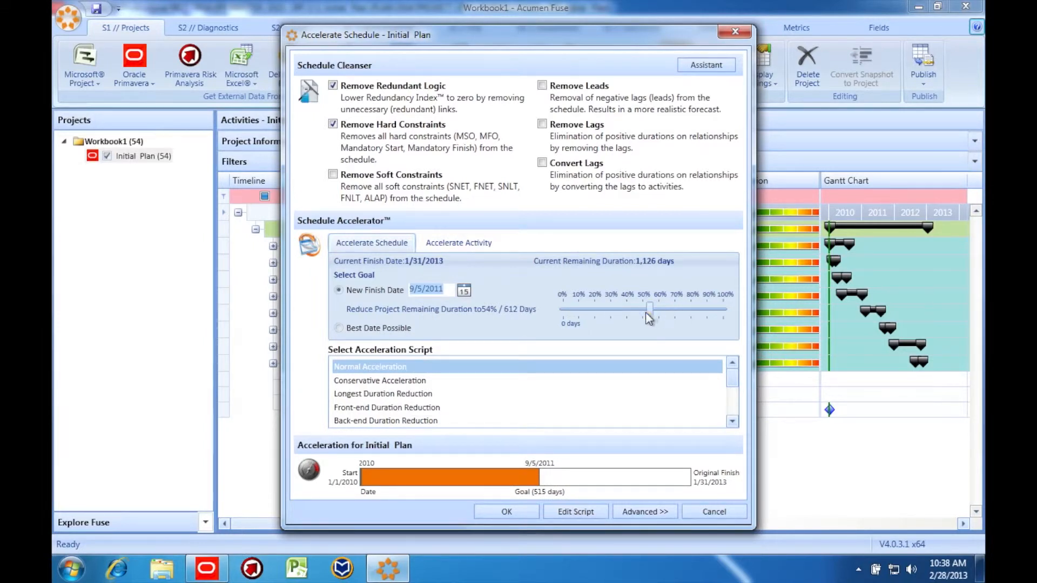
pyautogui.moveTo(650, 309); pyautogui.dragTo(646, 309)
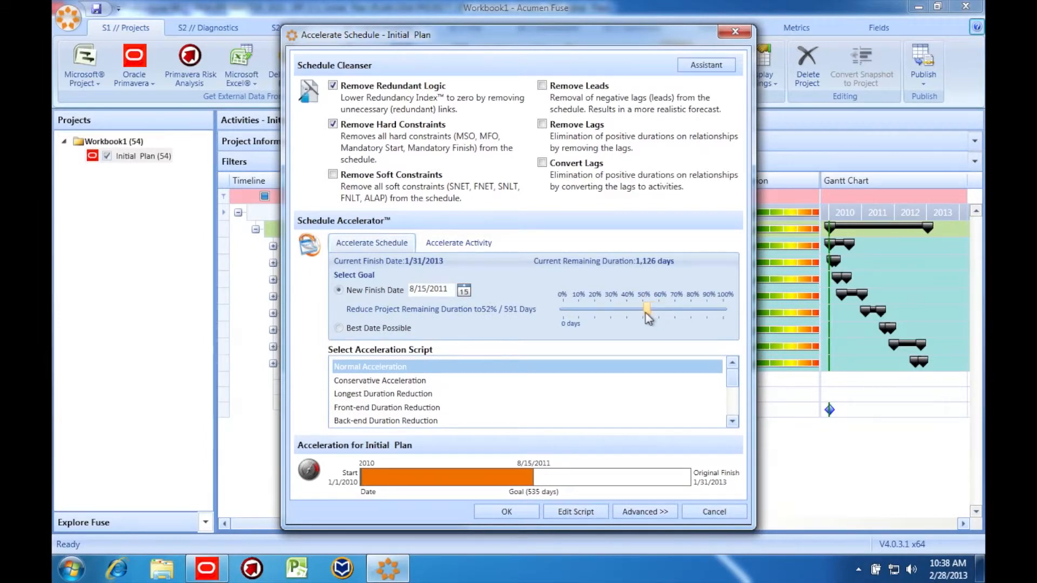
pyautogui.moveTo(645, 309); pyautogui.dragTo(651, 309)
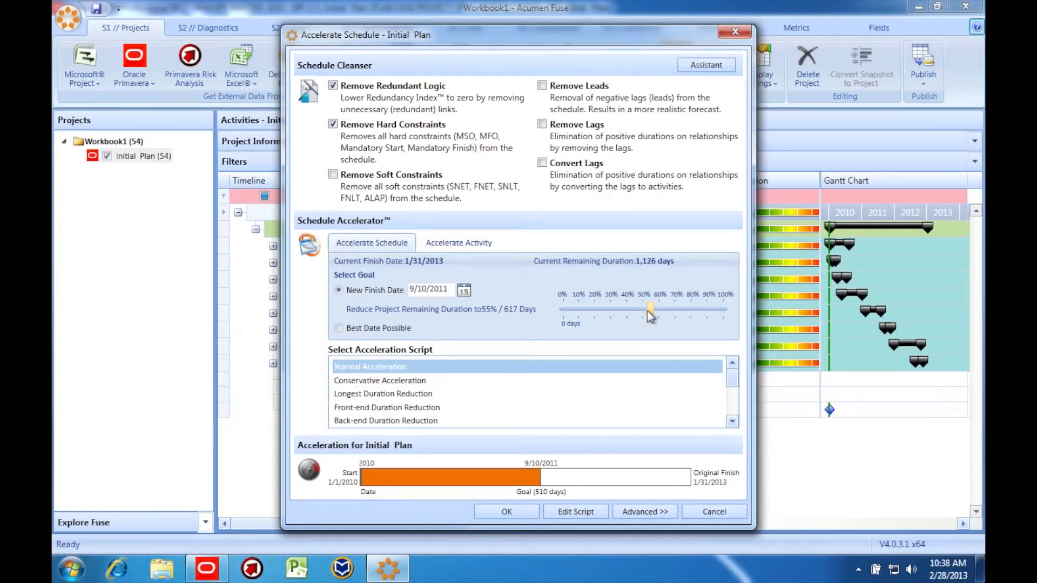
# Choose Normal Acceleration as the acceleration script.
pyautogui.click(379, 380)
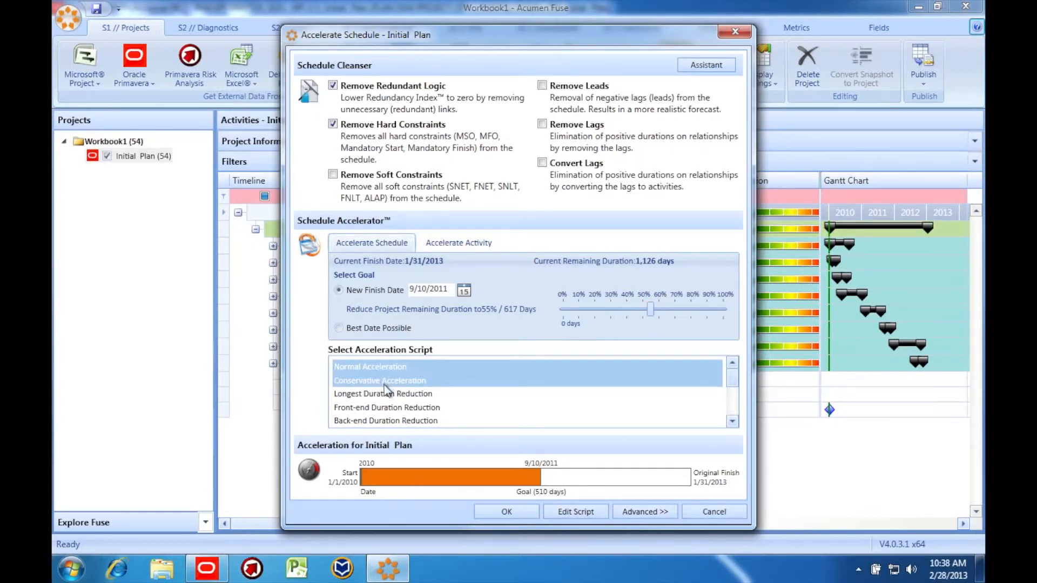
pyautogui.click(385, 421)
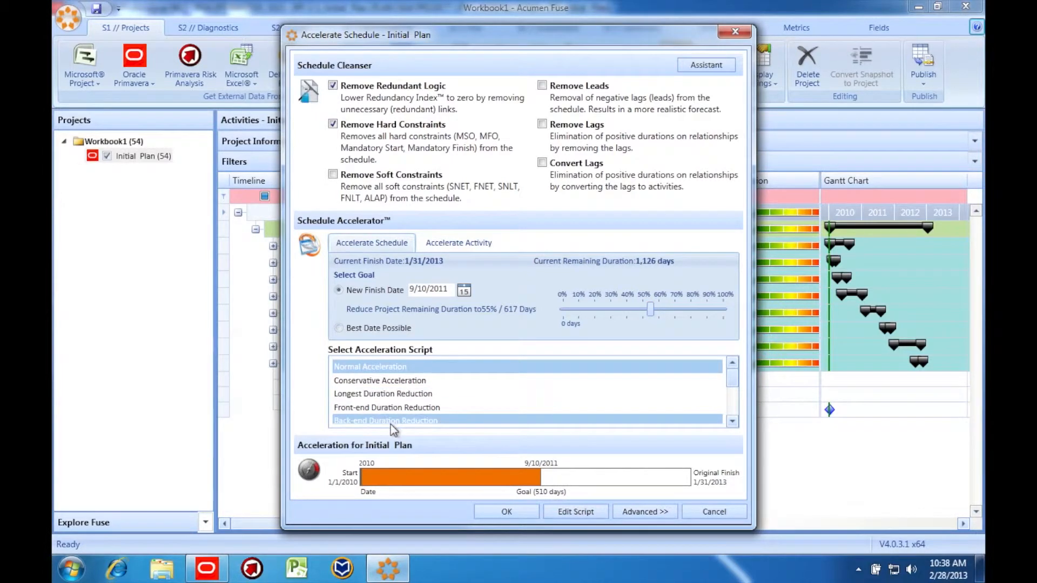
pyautogui.click(731, 422)
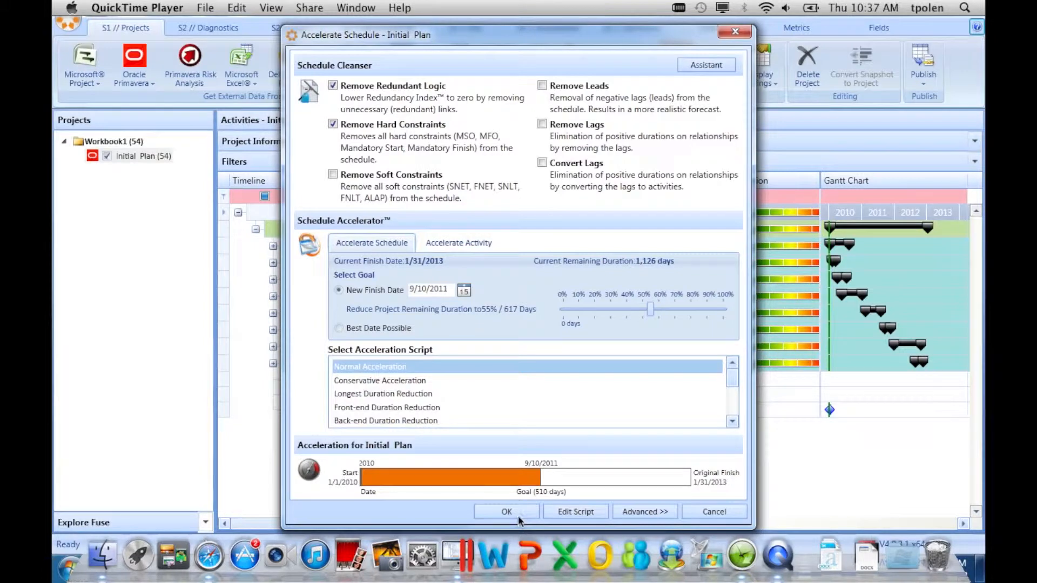
# Run the acceleration (9/9/2011 finish, 35 iterations) and add it as a scenario for Forensics.
pyautogui.click(506, 511)
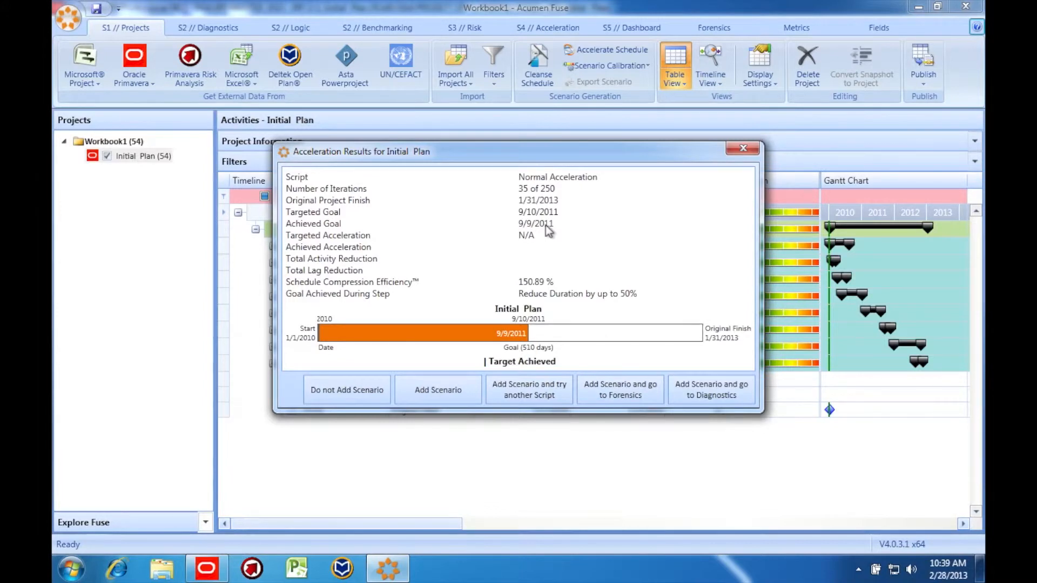
pyautogui.moveTo(552, 218)
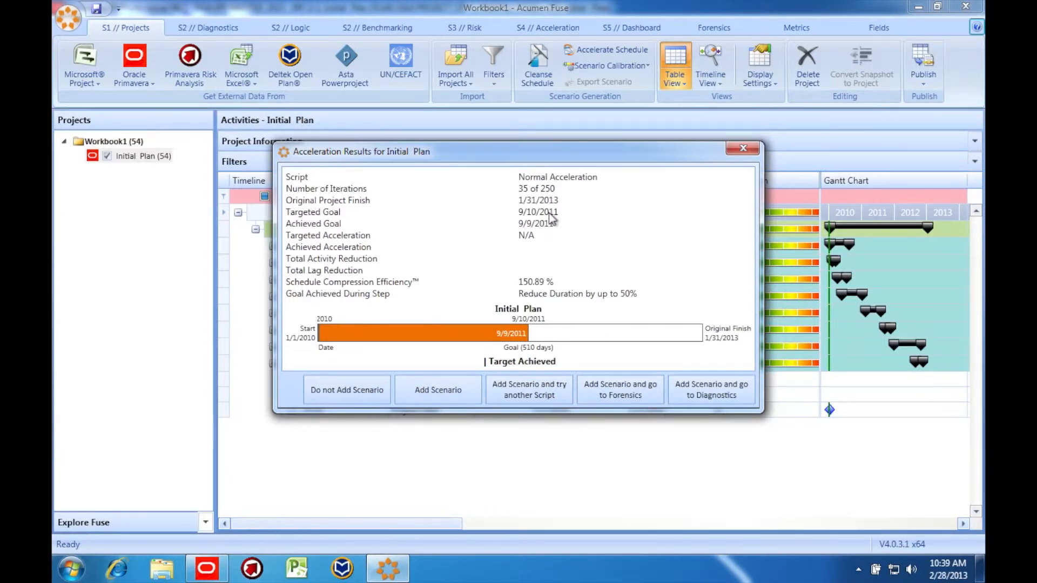
pyautogui.moveTo(554, 231)
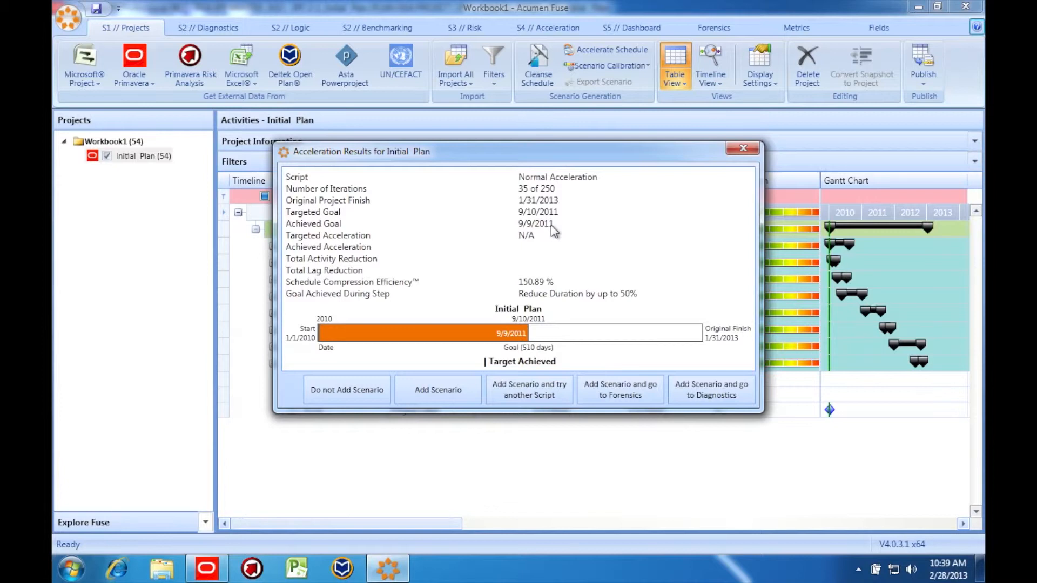
pyautogui.moveTo(301, 424)
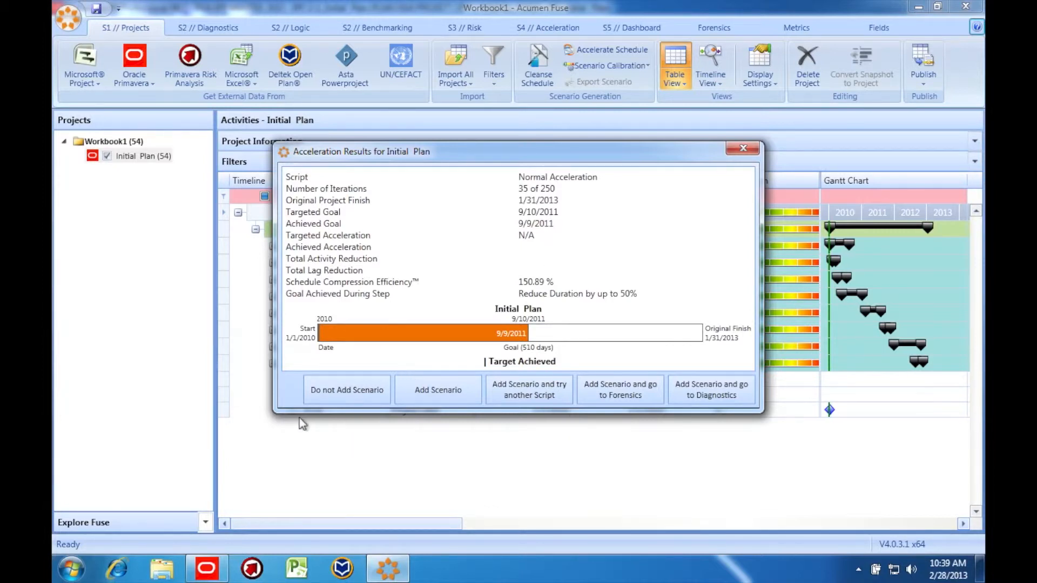
pyautogui.moveTo(609, 404)
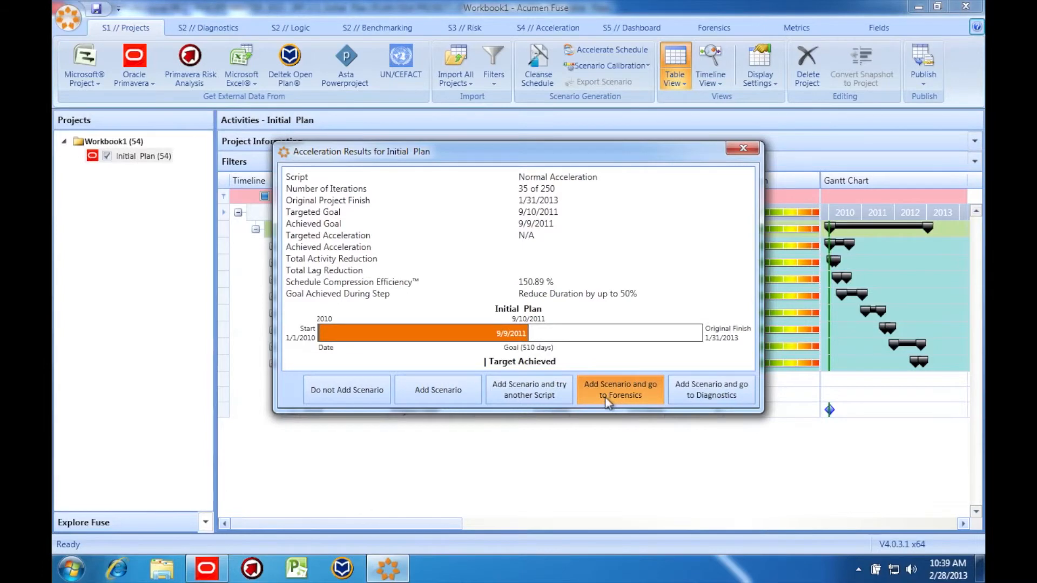
pyautogui.click(621, 390)
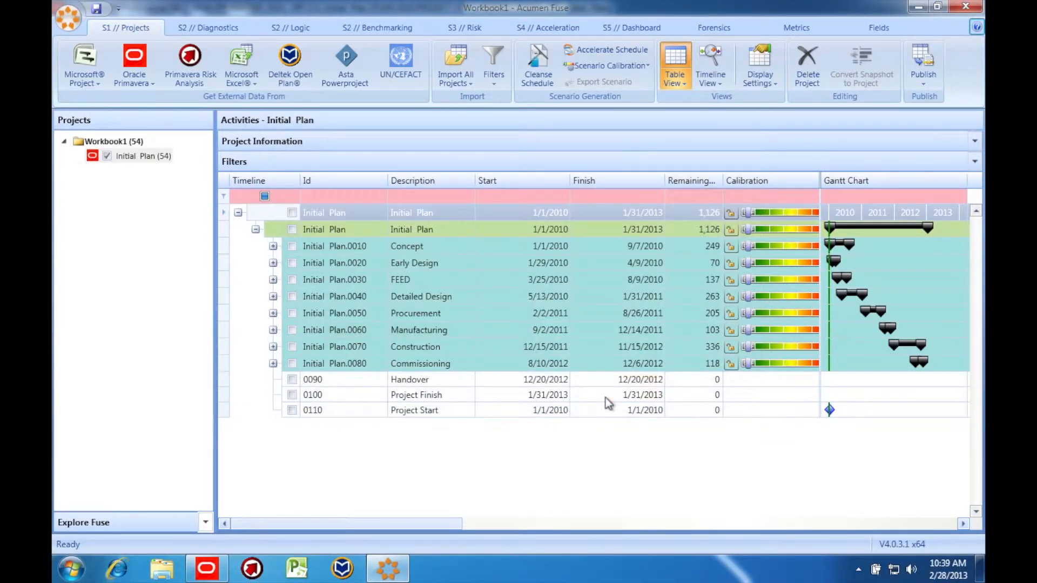
# In Forensics, review the 50 early-finish and 31 remaining-duration changes, then view acceleration scripts.
pyautogui.click(714, 27)
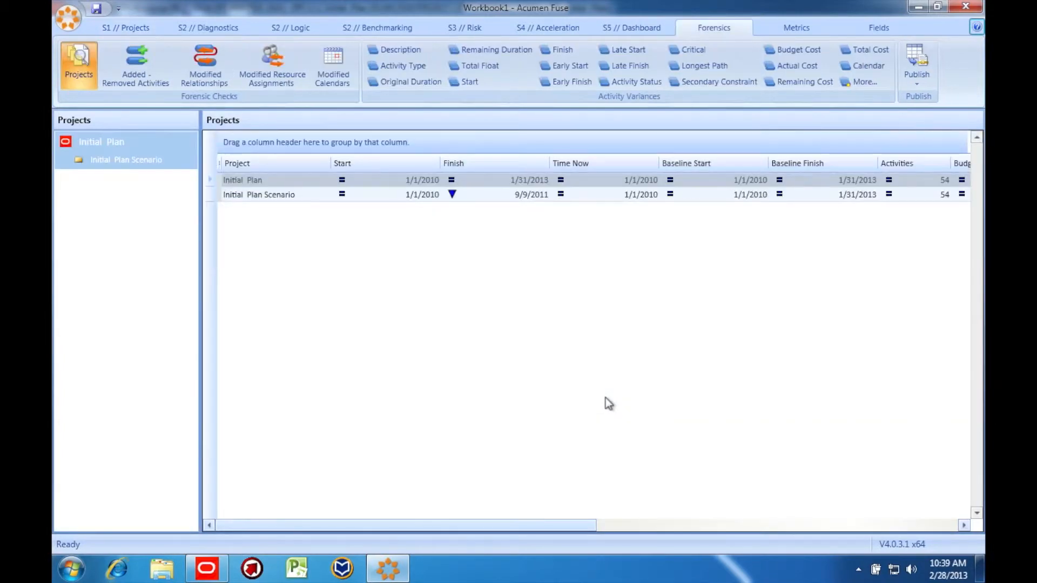
pyautogui.moveTo(542, 206)
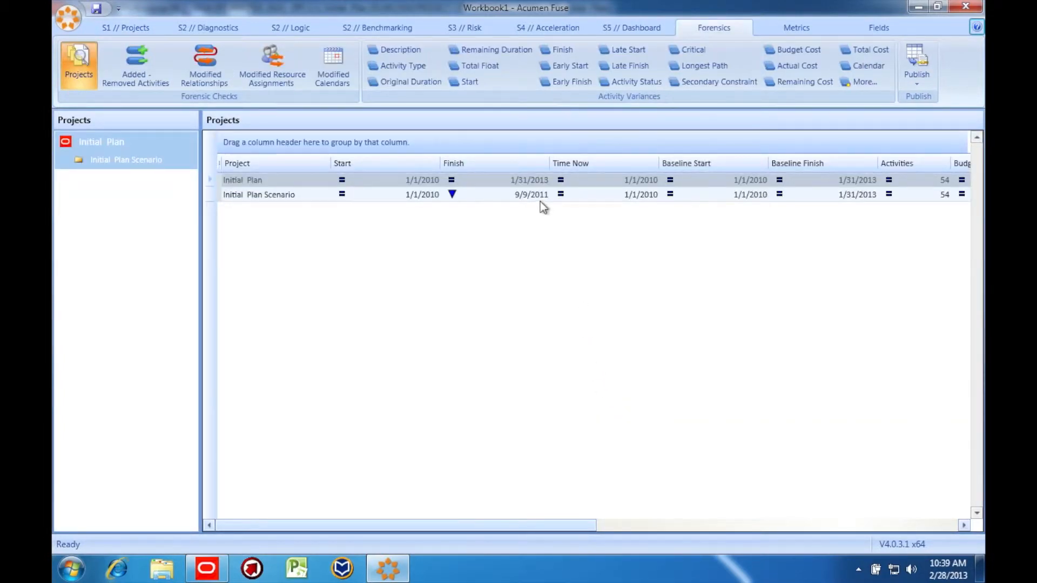
pyautogui.moveTo(488, 50)
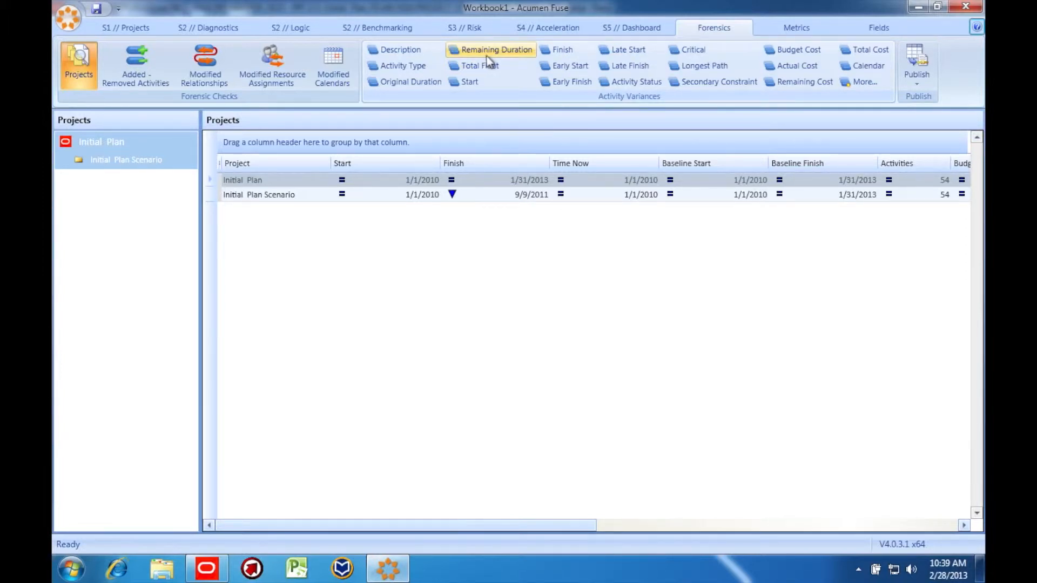
pyautogui.click(571, 82)
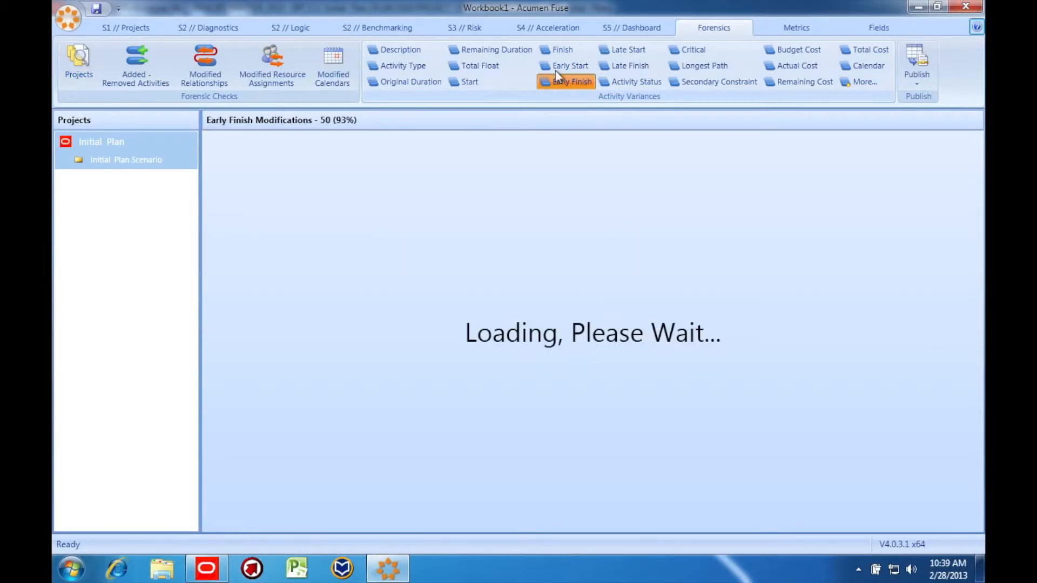
pyautogui.moveTo(510, 61)
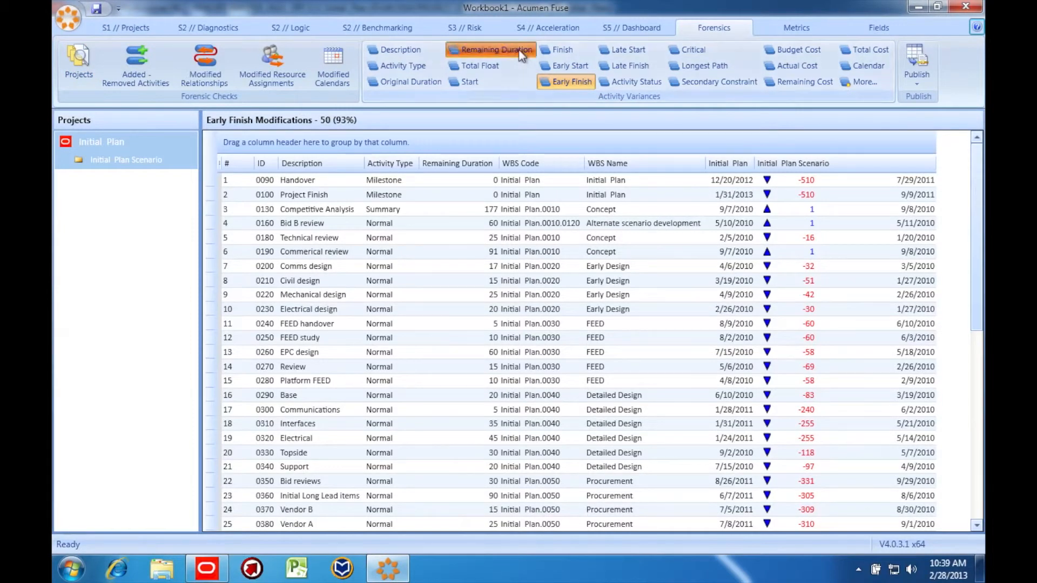
pyautogui.click(495, 49)
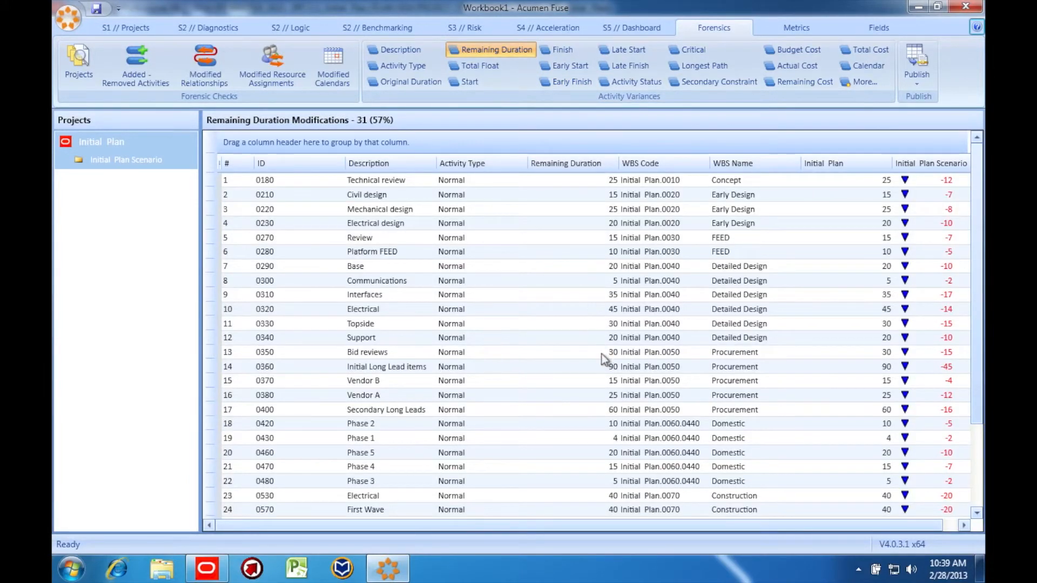
pyautogui.moveTo(686, 459)
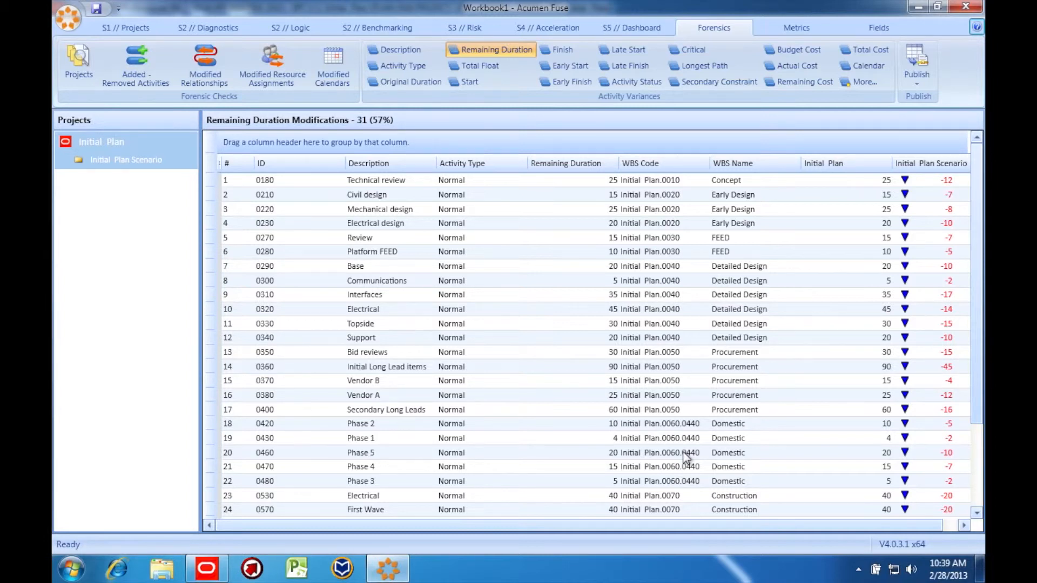
pyautogui.click(550, 27)
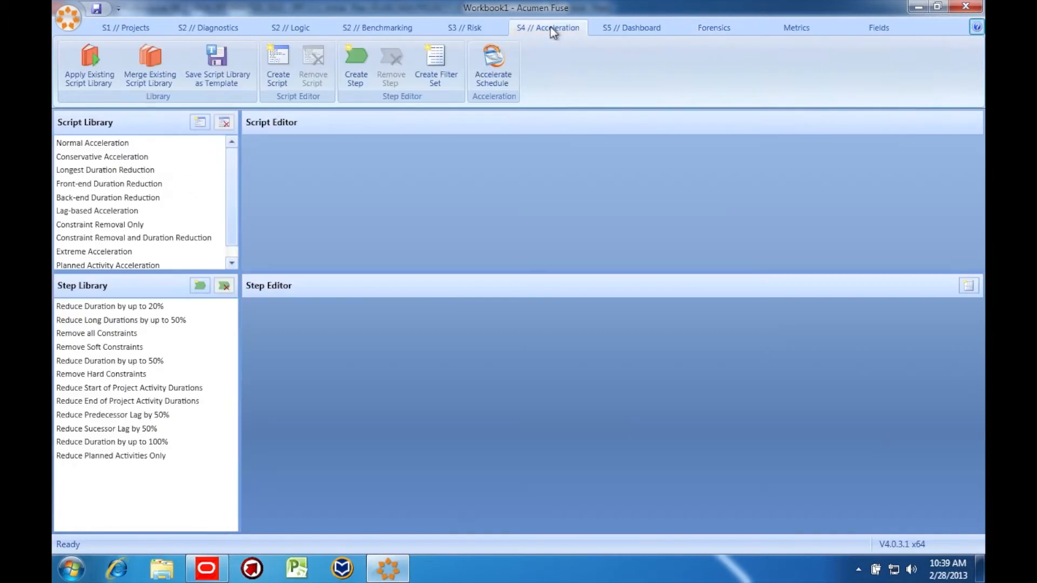
# View the Normal, Conservative, and Lag-based Acceleration scripts' steps in the library.
pyautogui.click(92, 143)
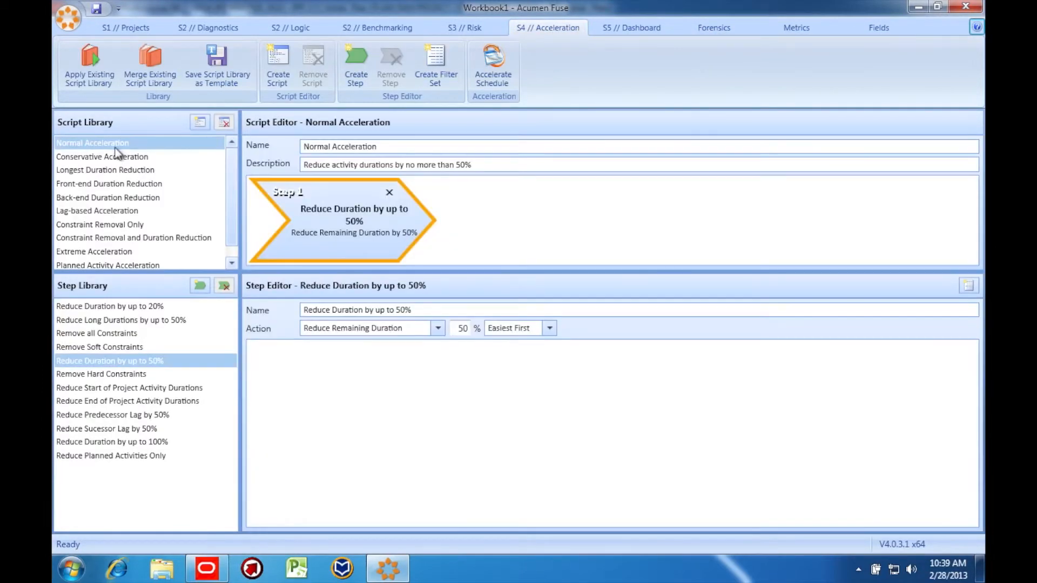
pyautogui.moveTo(113, 157)
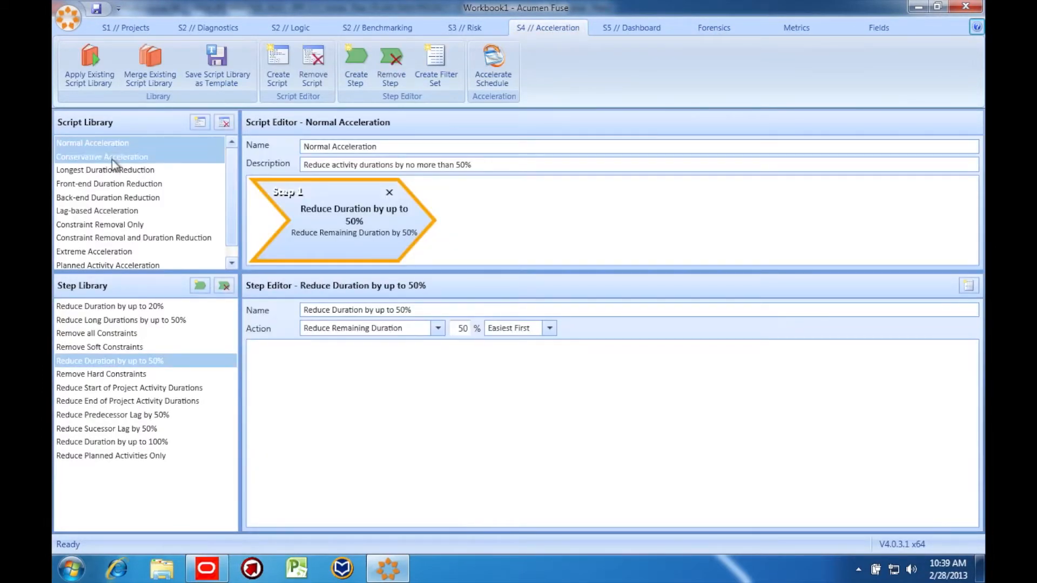
pyautogui.click(101, 156)
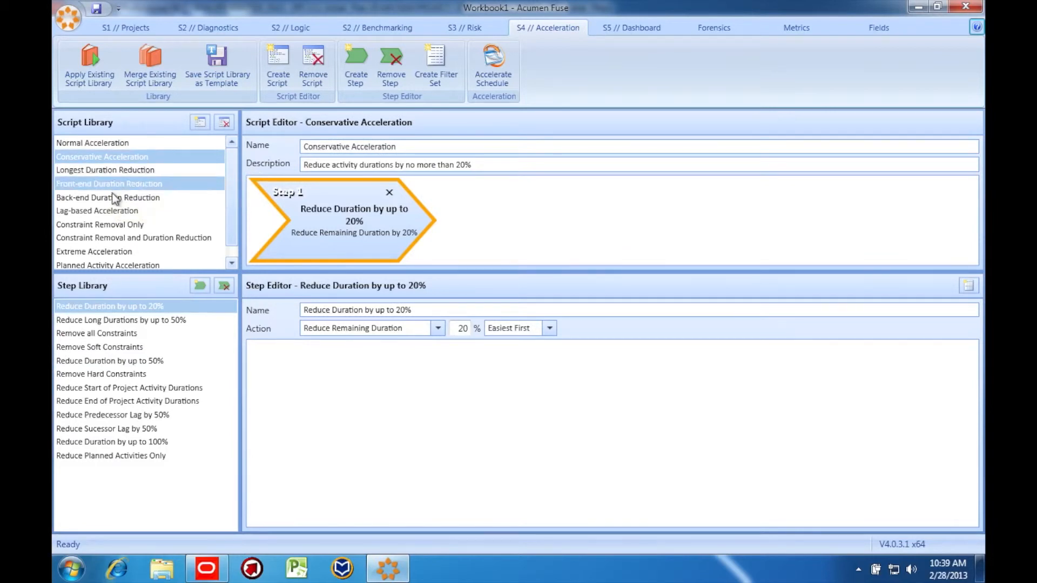
pyautogui.click(97, 210)
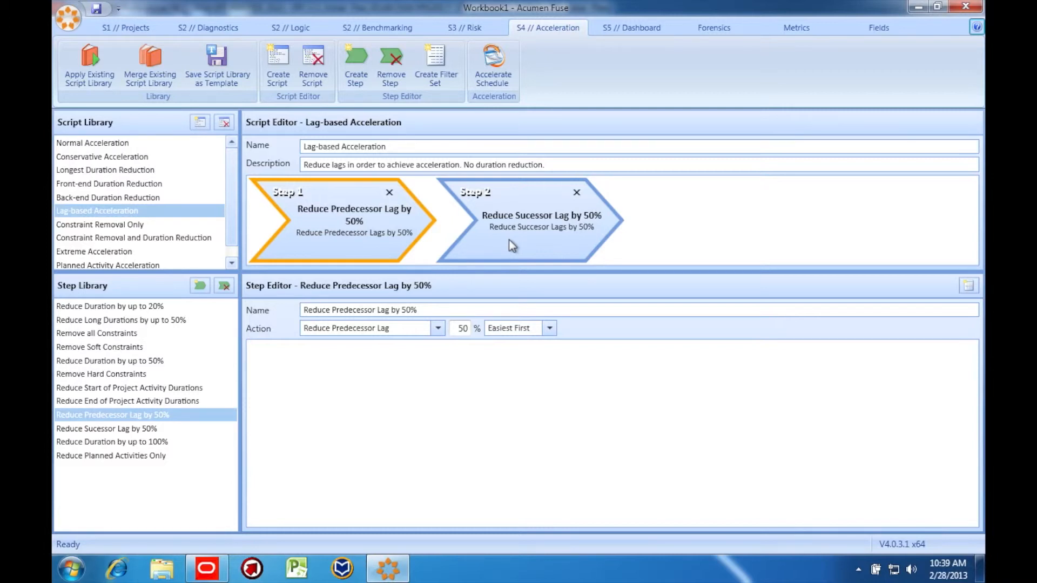
pyautogui.moveTo(199, 123)
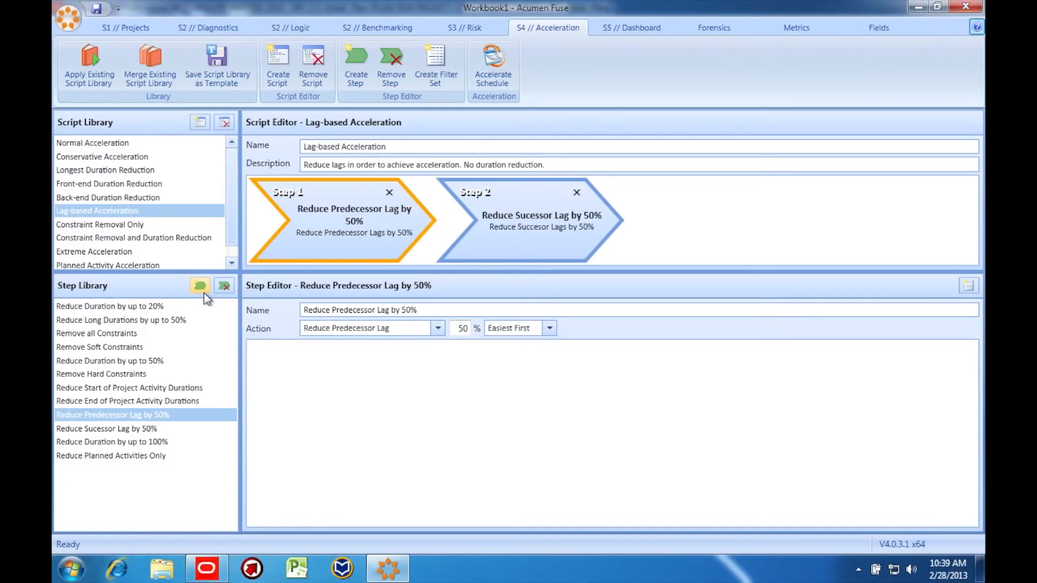
pyautogui.moveTo(199, 286)
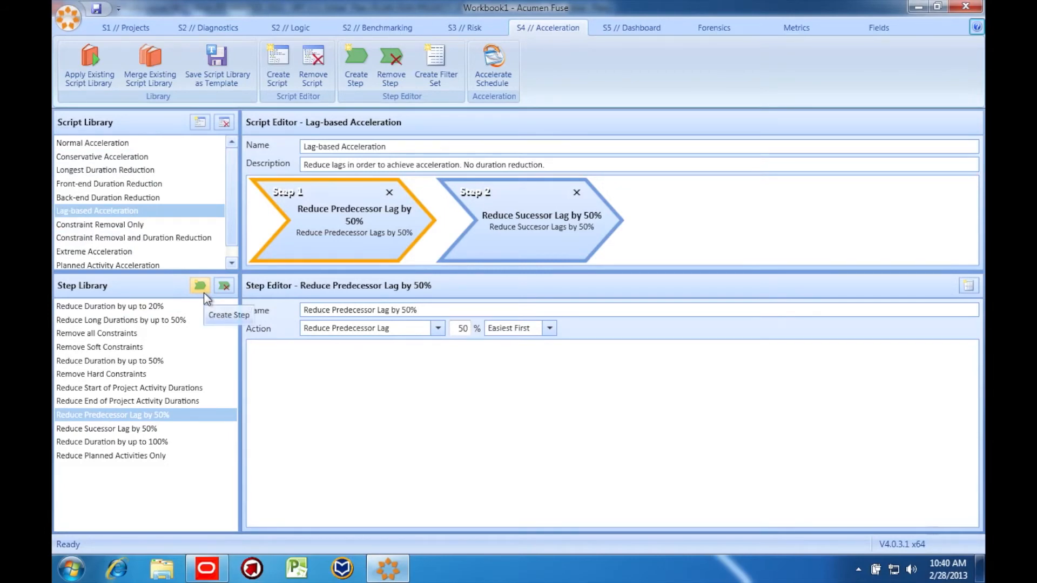